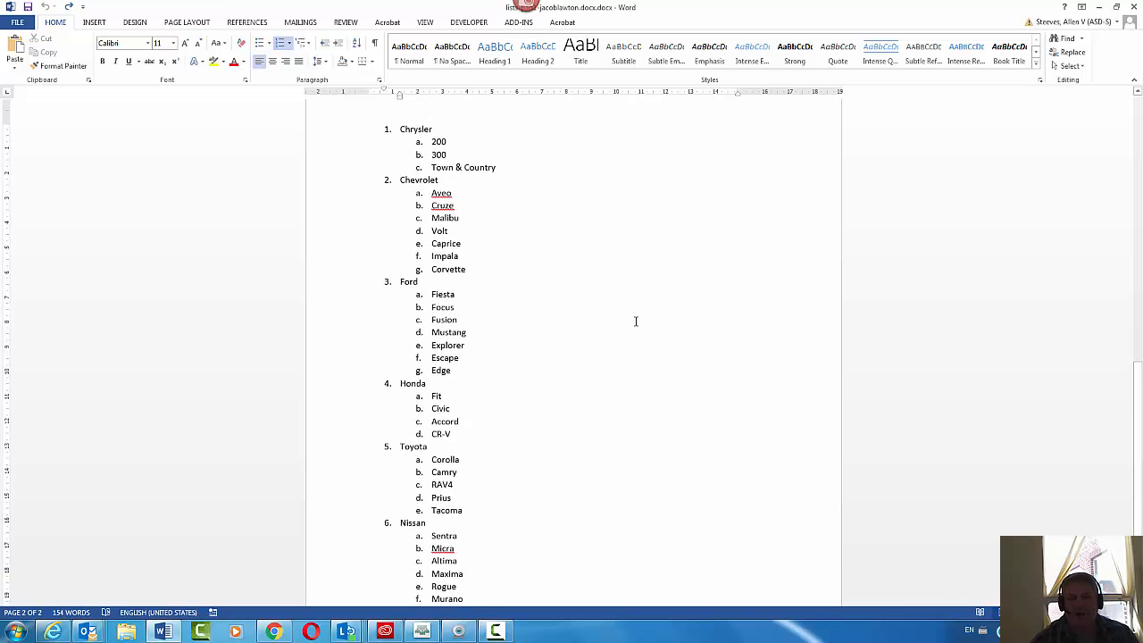
{"action": "mouse_move", "coordinate": [481, 216]}
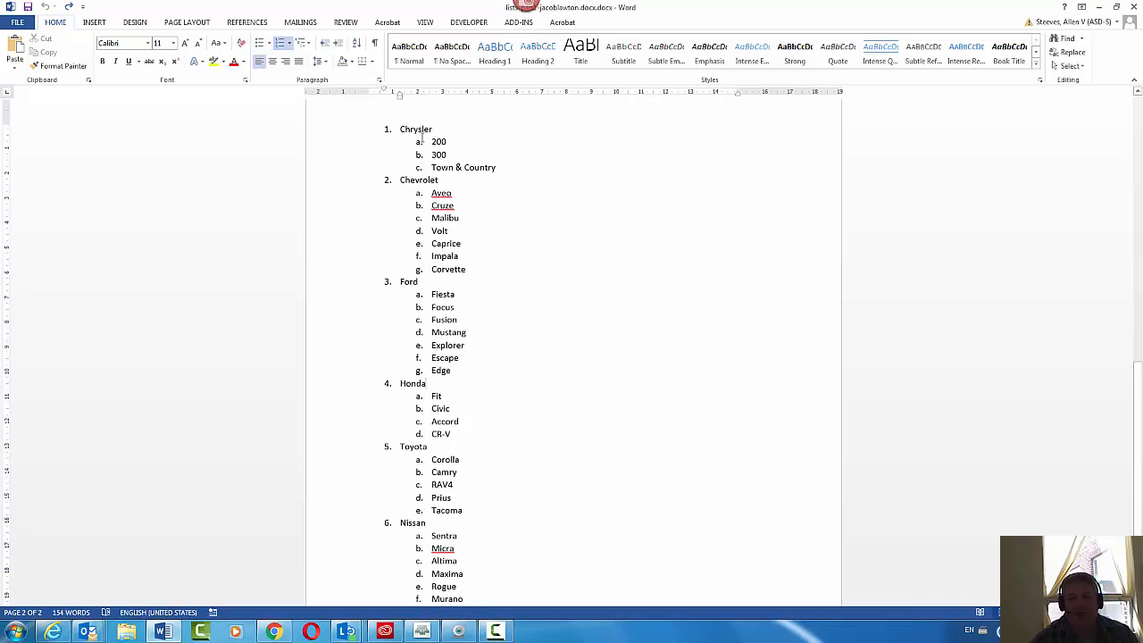
Step: Drag the Nissan group with its models to sit above Toyota in the car list
{"action": "scroll", "scroll_direction": "down", "scroll_amount": 3}
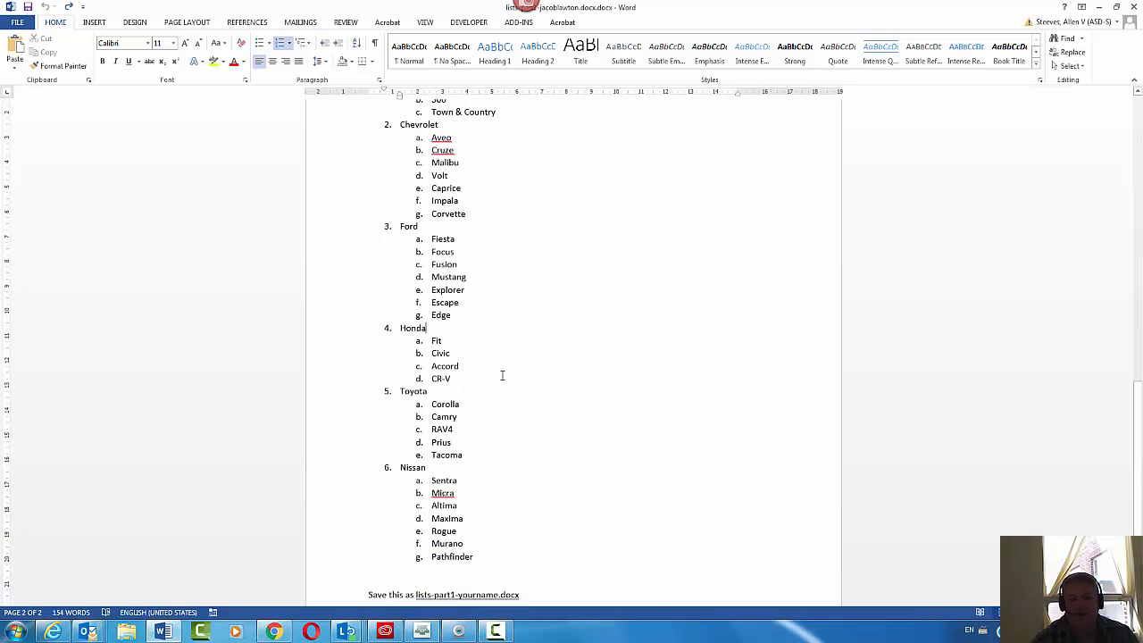
{"action": "scroll", "scroll_direction": "down", "scroll_amount": 3}
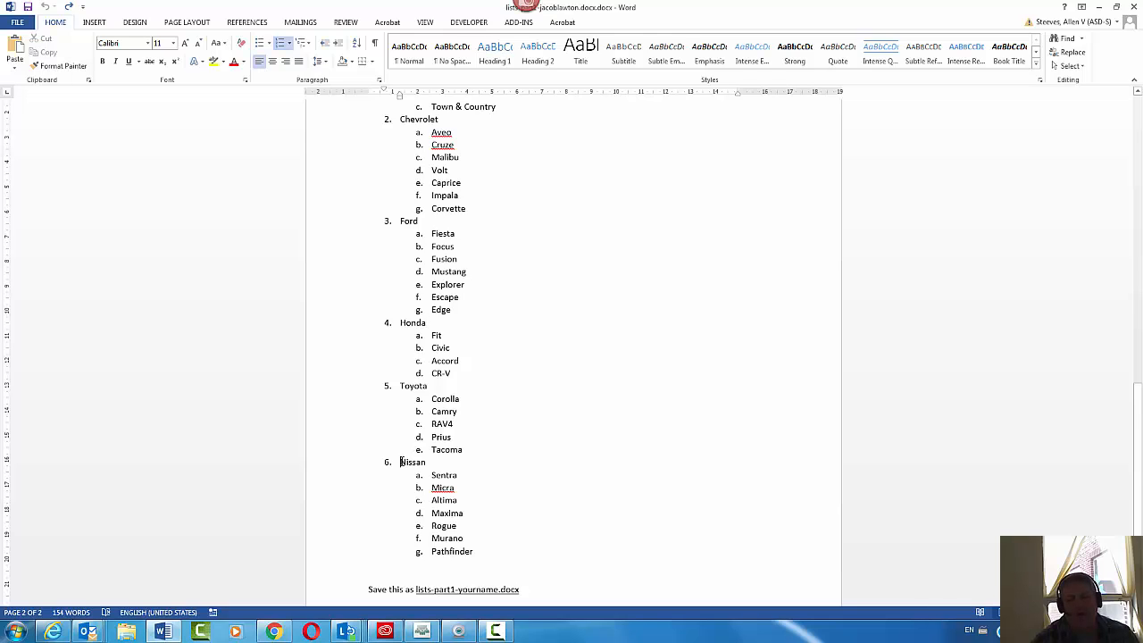
{"action": "left_click_drag", "start_coordinate": [400, 461], "coordinate": [479, 552]}
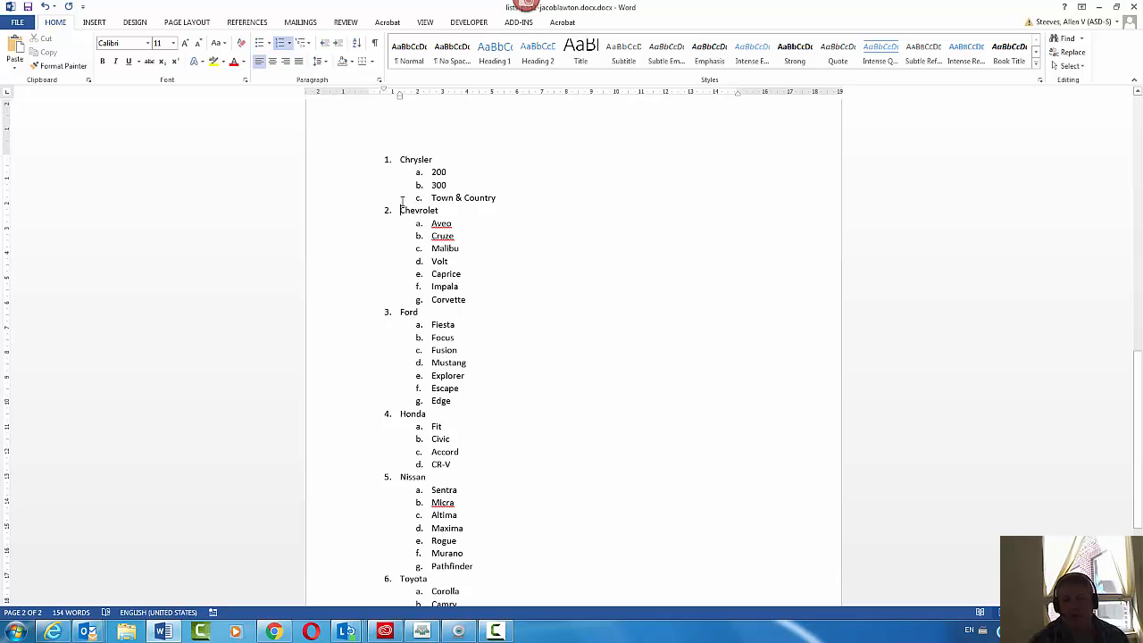
Step: Drag the Chevrolet group with its models above Chrysler to lead the list
{"action": "left_click_drag", "start_coordinate": [432, 210], "coordinate": [476, 300]}
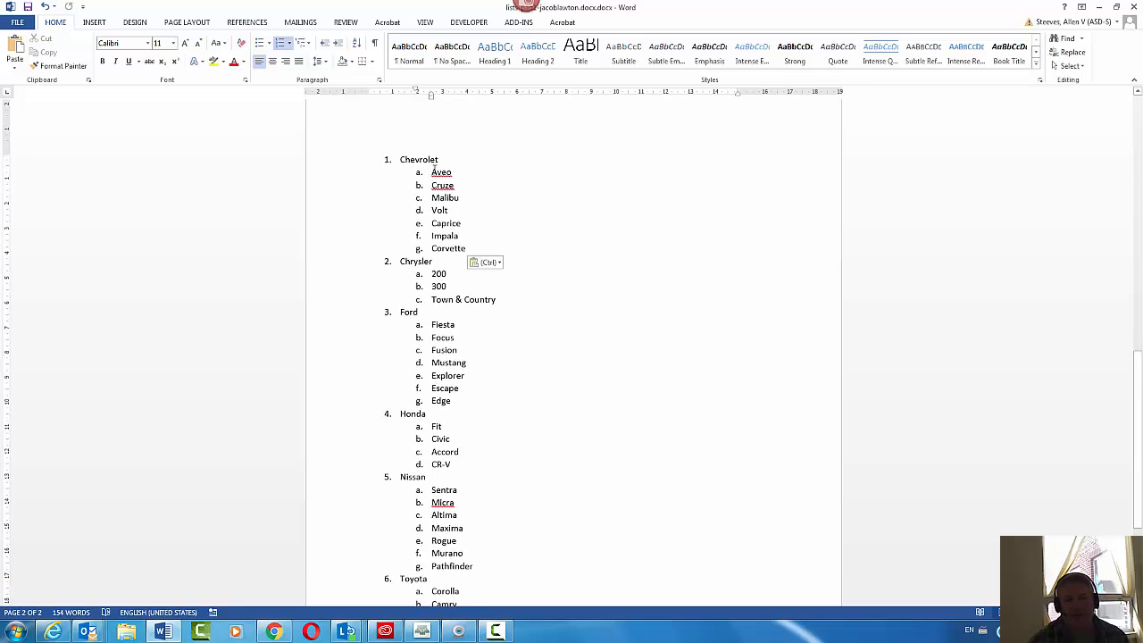
Step: Sort Chevrolet's models by paragraphs as text ascending: Aveo, Caprice, Cruze, Impala, Malibu, Volt
{"action": "left_click_drag", "start_coordinate": [432, 172], "coordinate": [465, 249]}
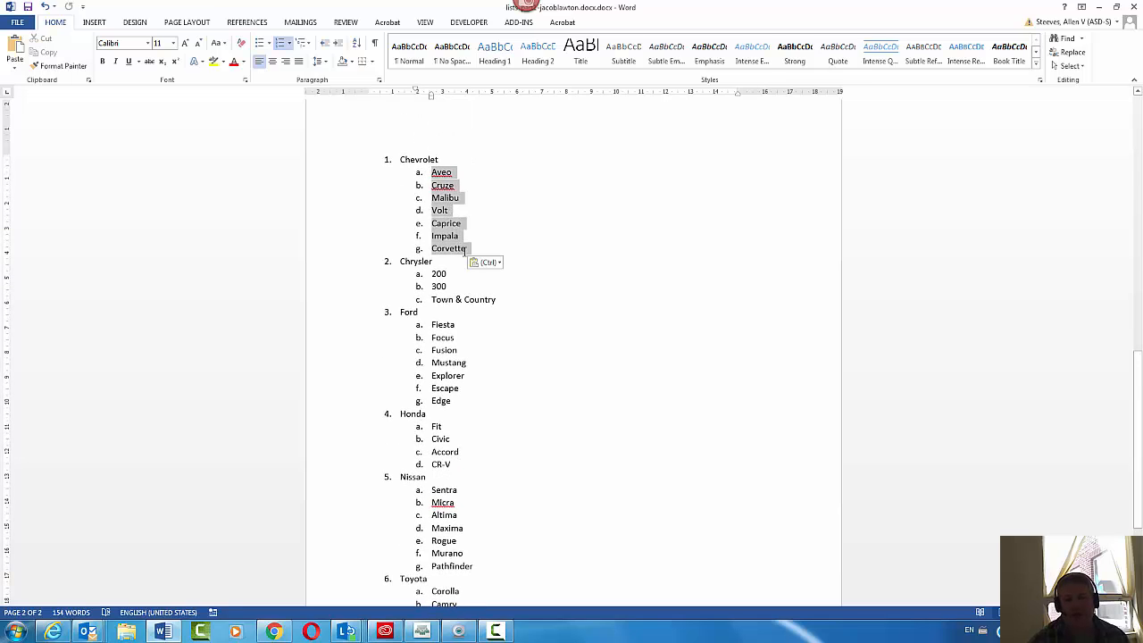
{"action": "left_click_drag", "start_coordinate": [432, 172], "coordinate": [474, 248]}
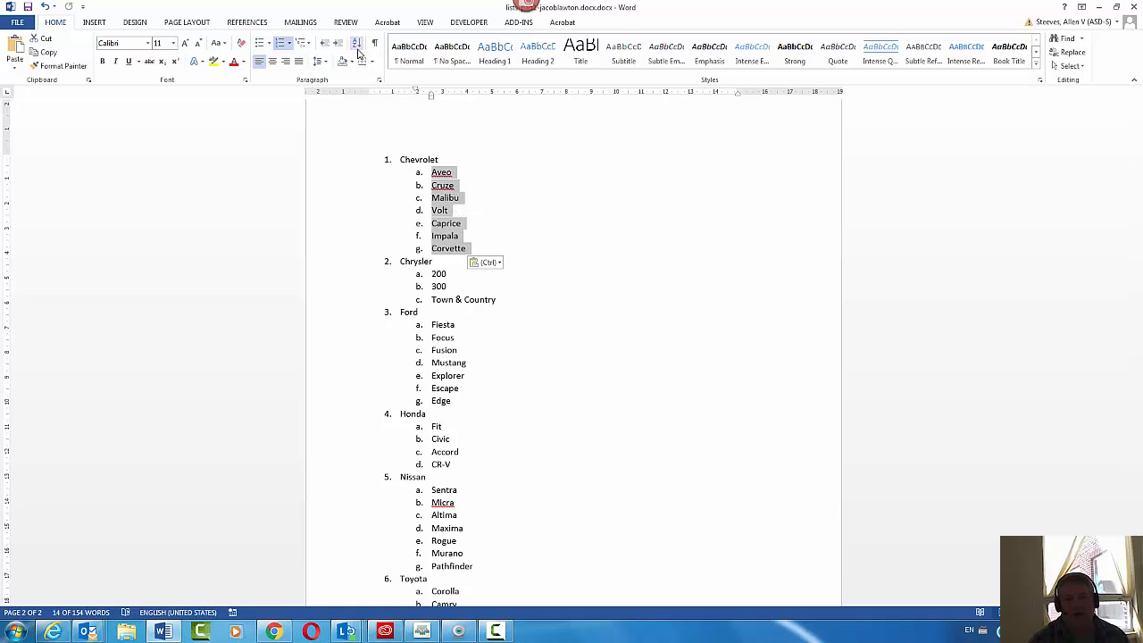
{"action": "left_click", "coordinate": [357, 46]}
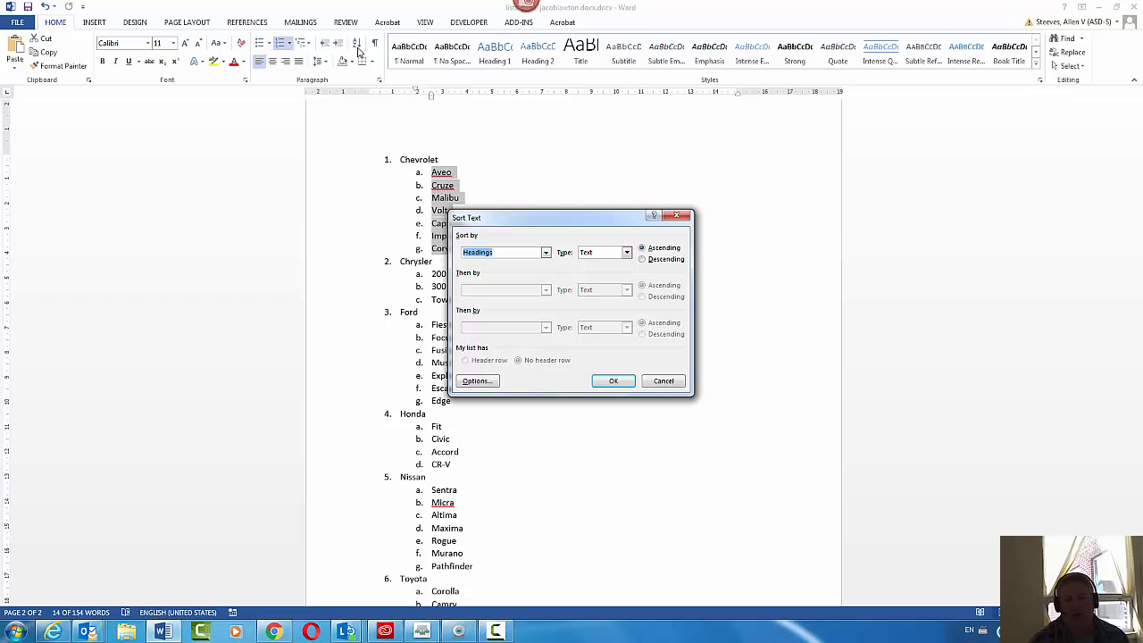
{"action": "mouse_move", "coordinate": [576, 250]}
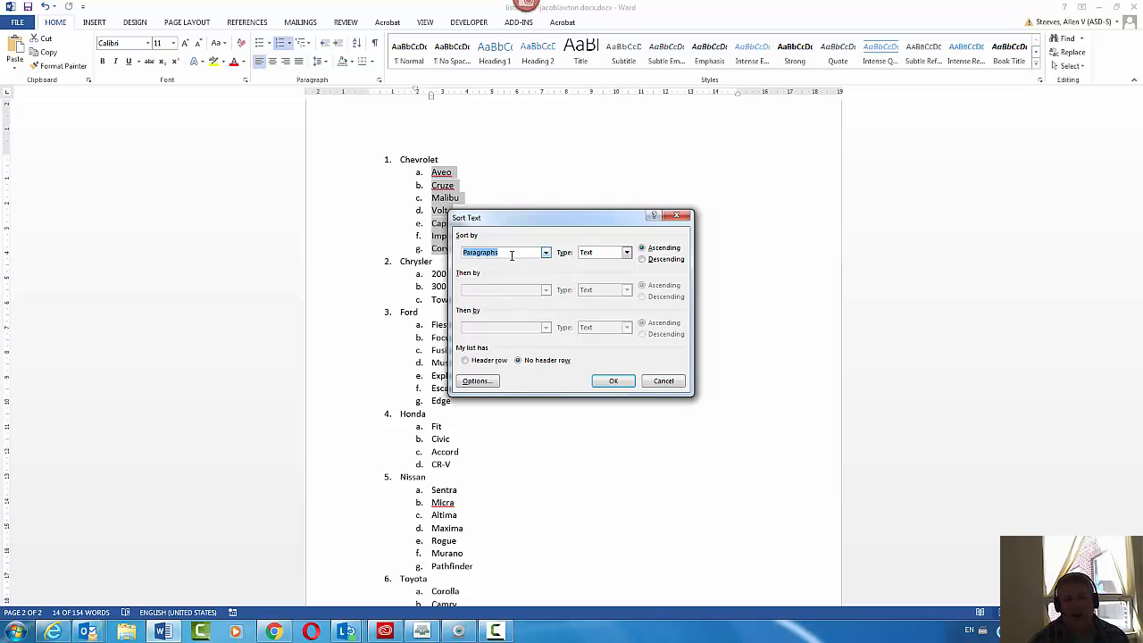
{"action": "left_click", "coordinate": [600, 252]}
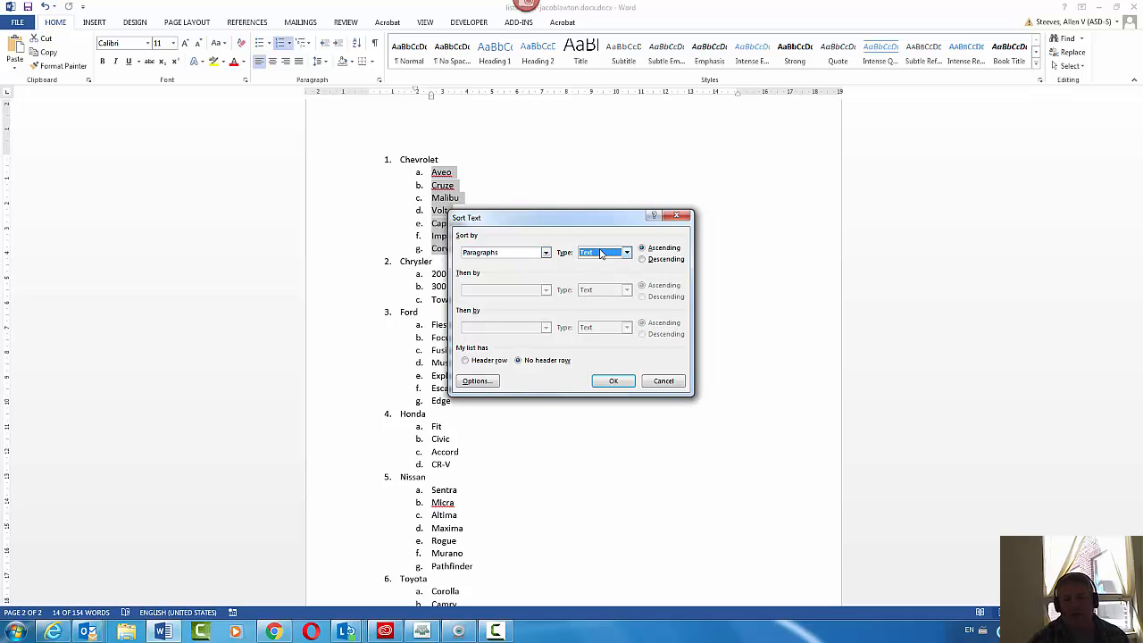
{"action": "left_click", "coordinate": [612, 381]}
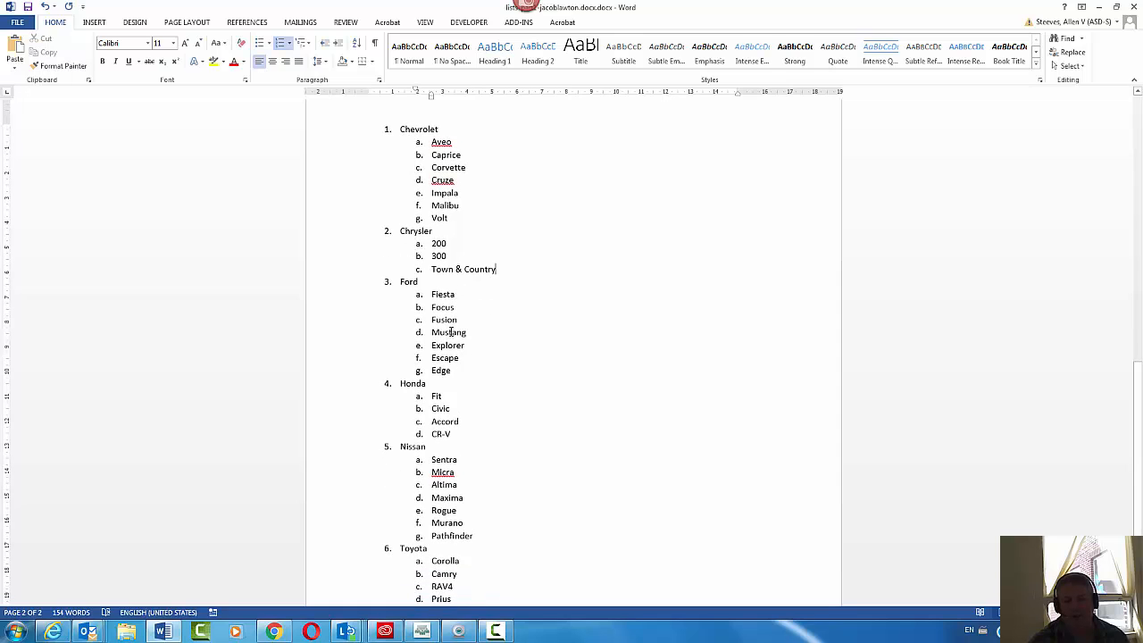
Step: Sort Ford's and then Honda's models alphabetically with the Paragraphs/Text/Ascending sort
{"action": "left_click_drag", "start_coordinate": [432, 293], "coordinate": [457, 370]}
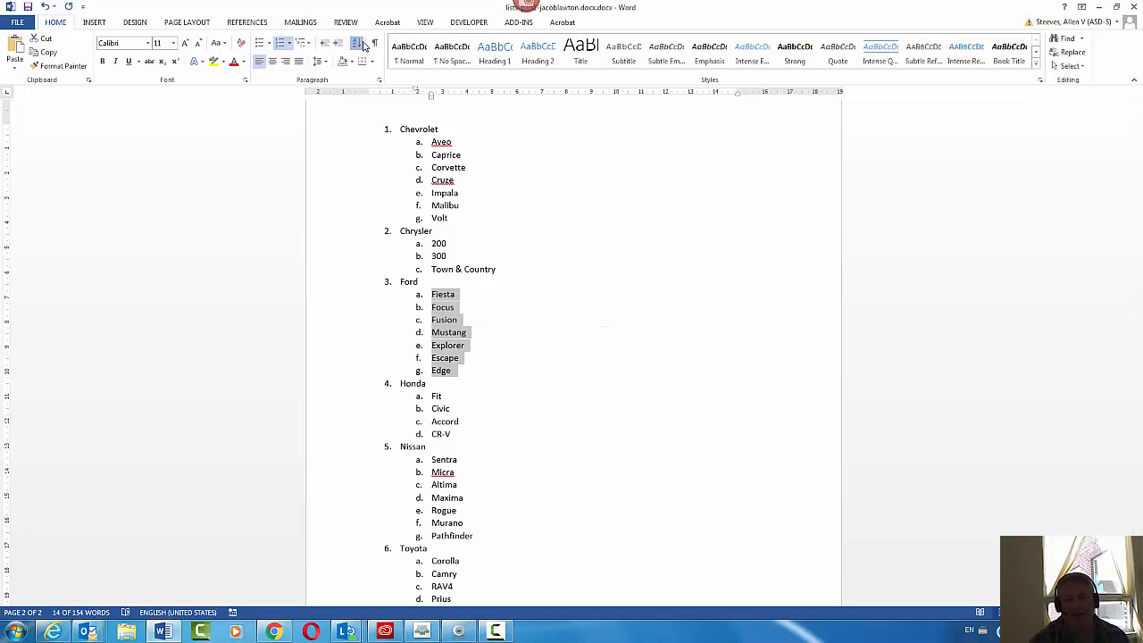
{"action": "left_click", "coordinate": [355, 43]}
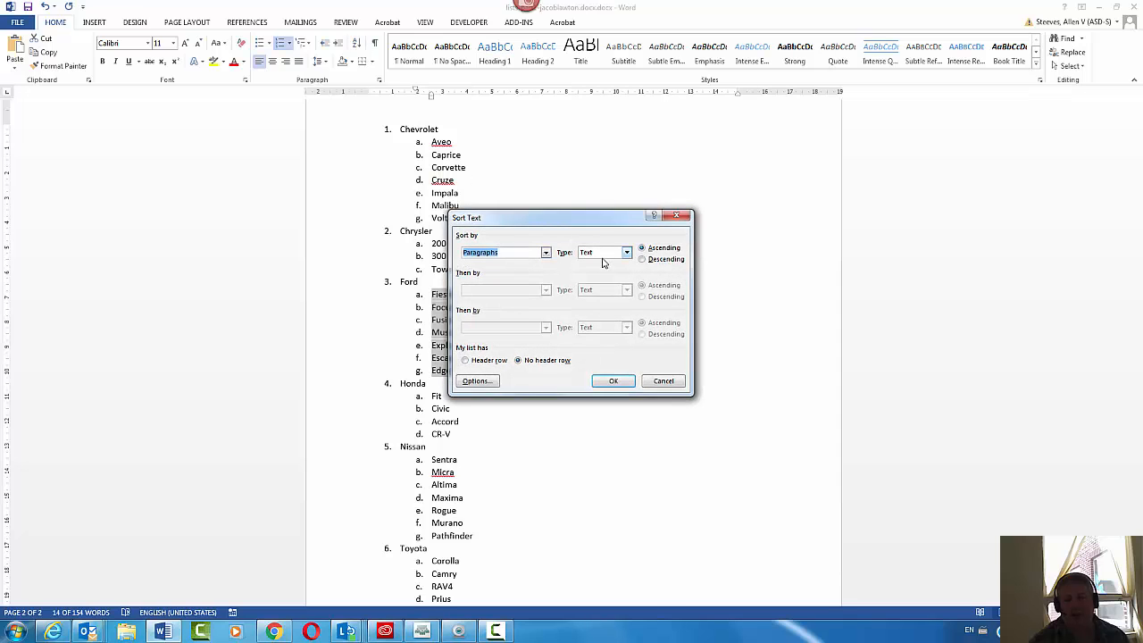
{"action": "left_click", "coordinate": [613, 382]}
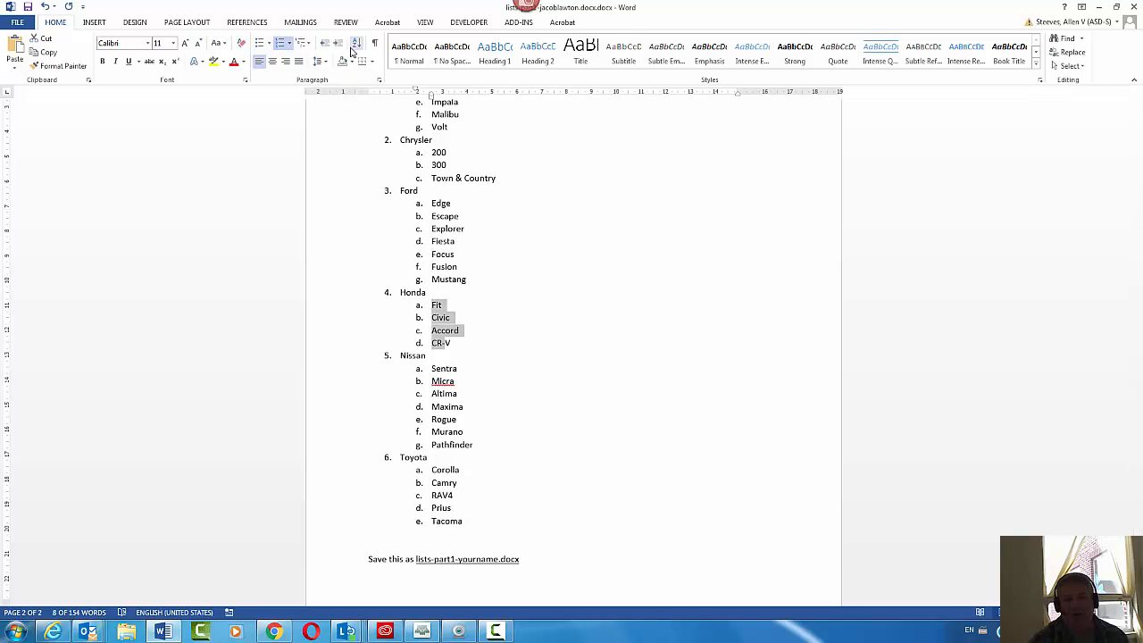
{"action": "left_click", "coordinate": [355, 44]}
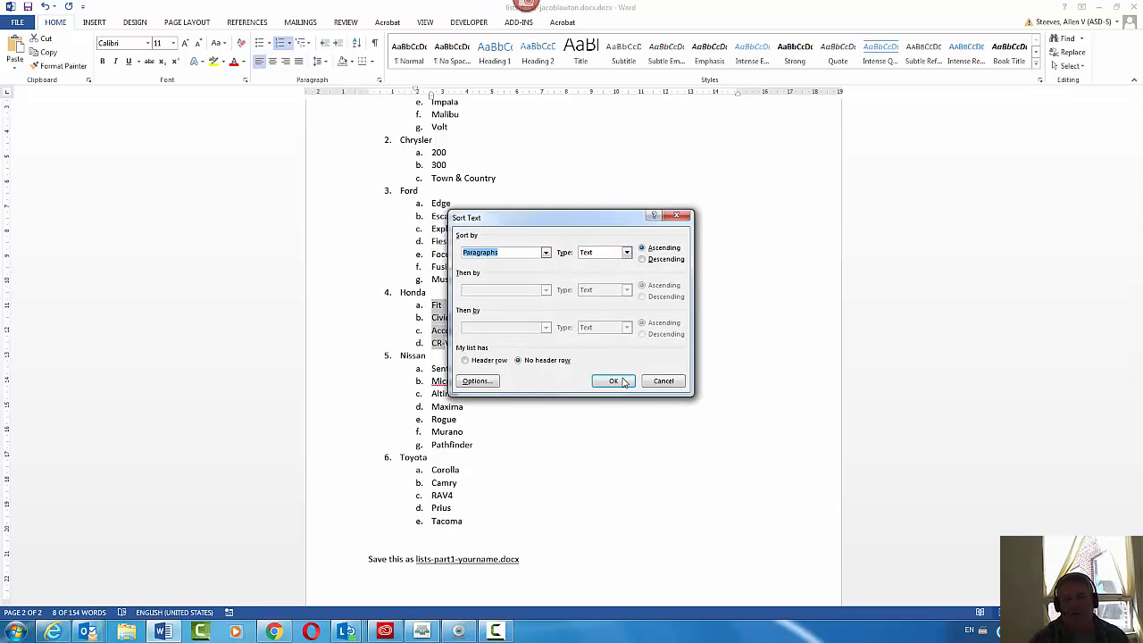
{"action": "left_click", "coordinate": [613, 382]}
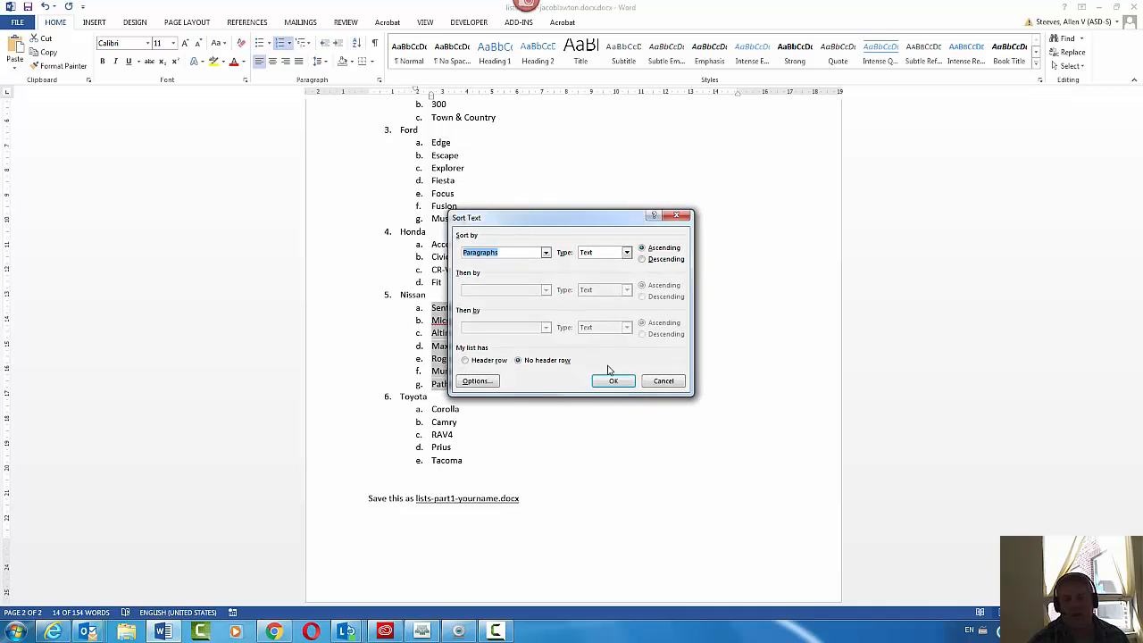
Step: Sort Nissan's models (Altima to Sentra) and Toyota's models alphabetically the same way
{"action": "left_click", "coordinate": [612, 381]}
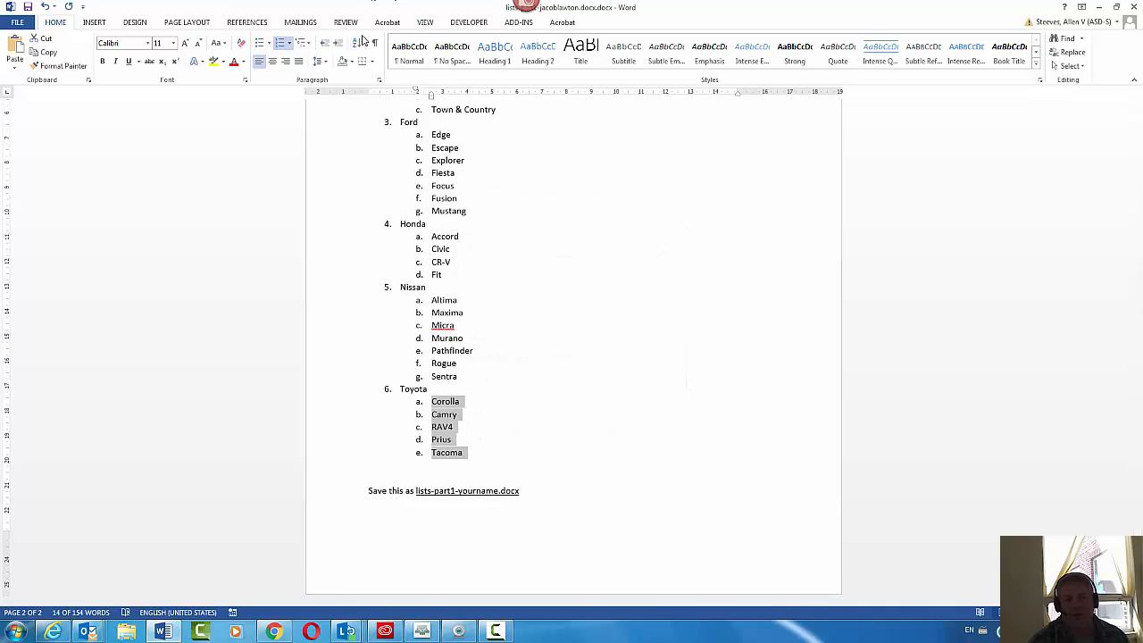
{"action": "left_click", "coordinate": [357, 42]}
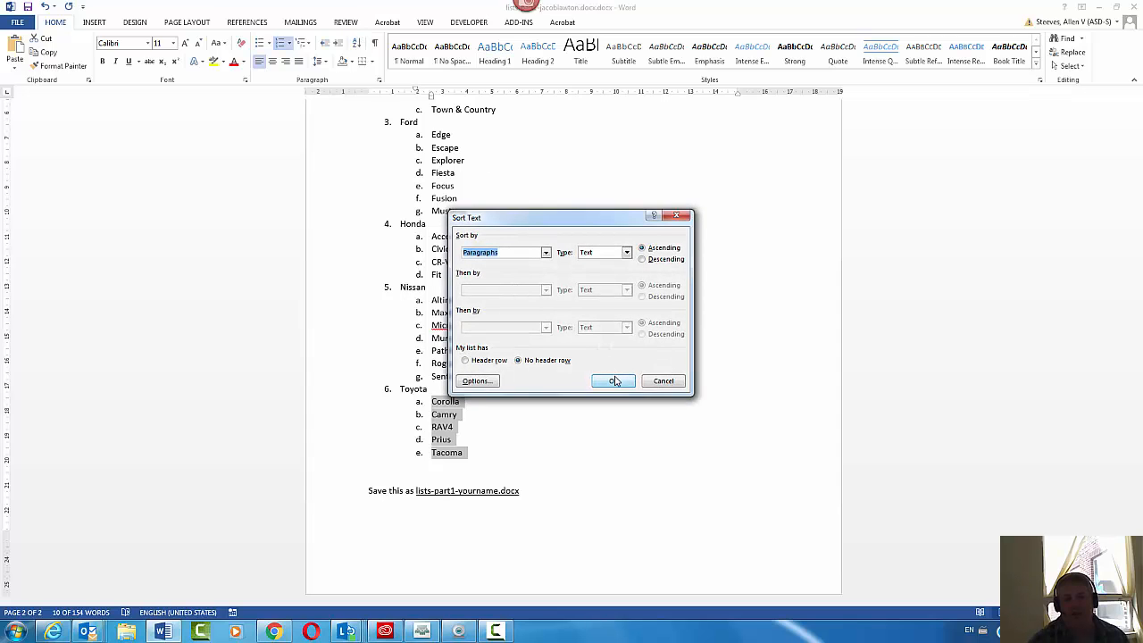
{"action": "left_click", "coordinate": [615, 381]}
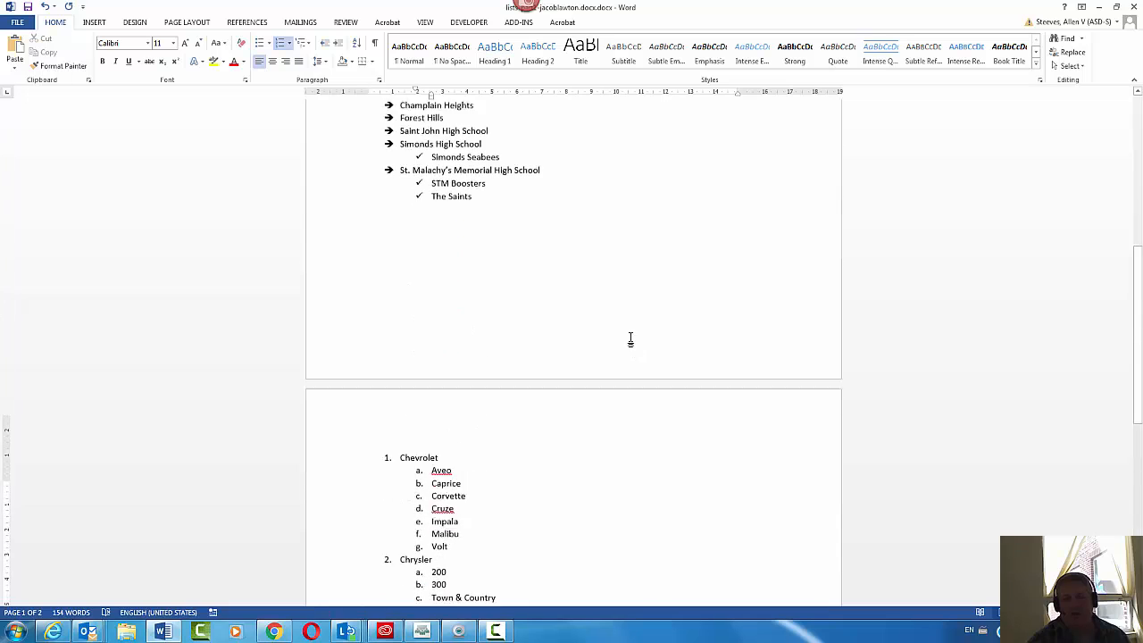
{"action": "scroll", "scroll_direction": "down", "scroll_amount": 3}
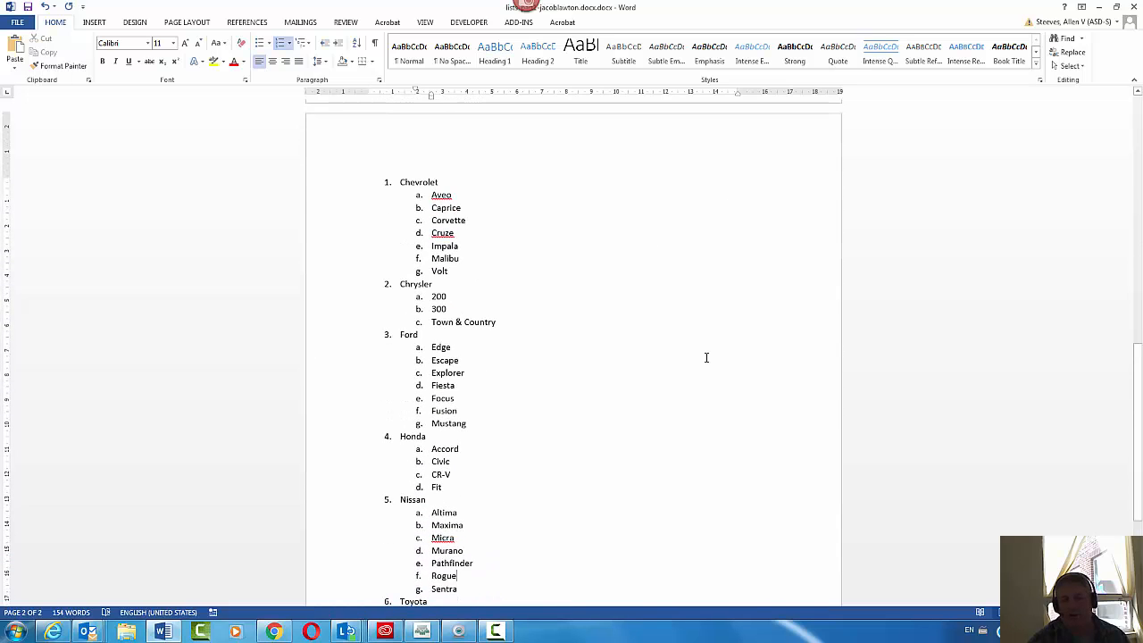
{"action": "scroll", "scroll_direction": "down", "scroll_amount": 3}
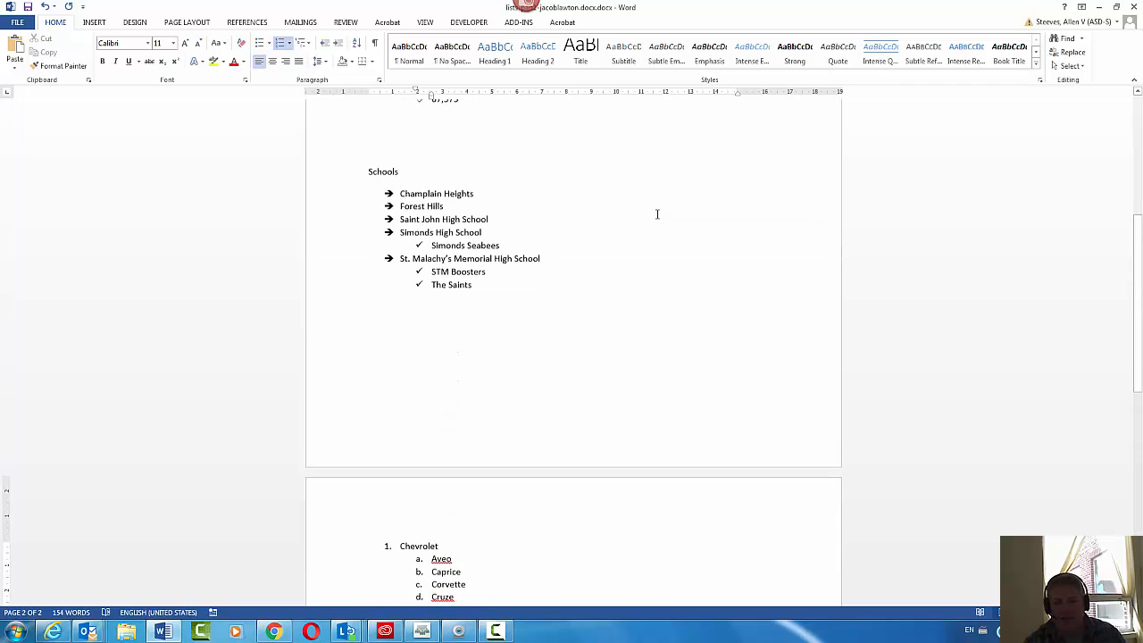
{"action": "scroll", "scroll_direction": "down", "scroll_amount": 3}
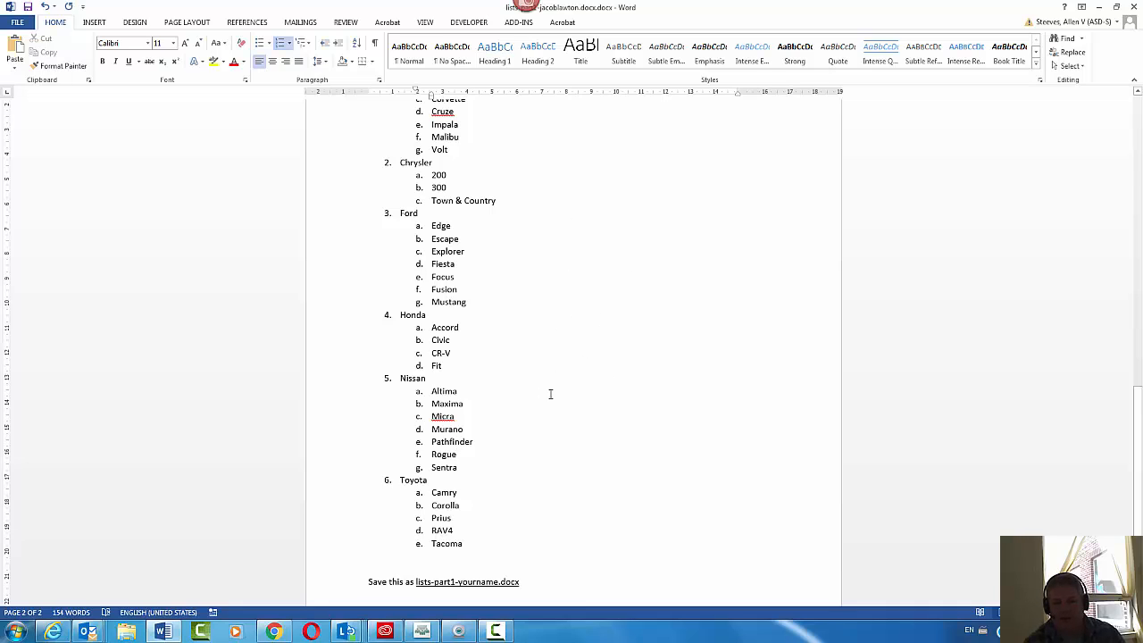
{"action": "mouse_move", "coordinate": [605, 359]}
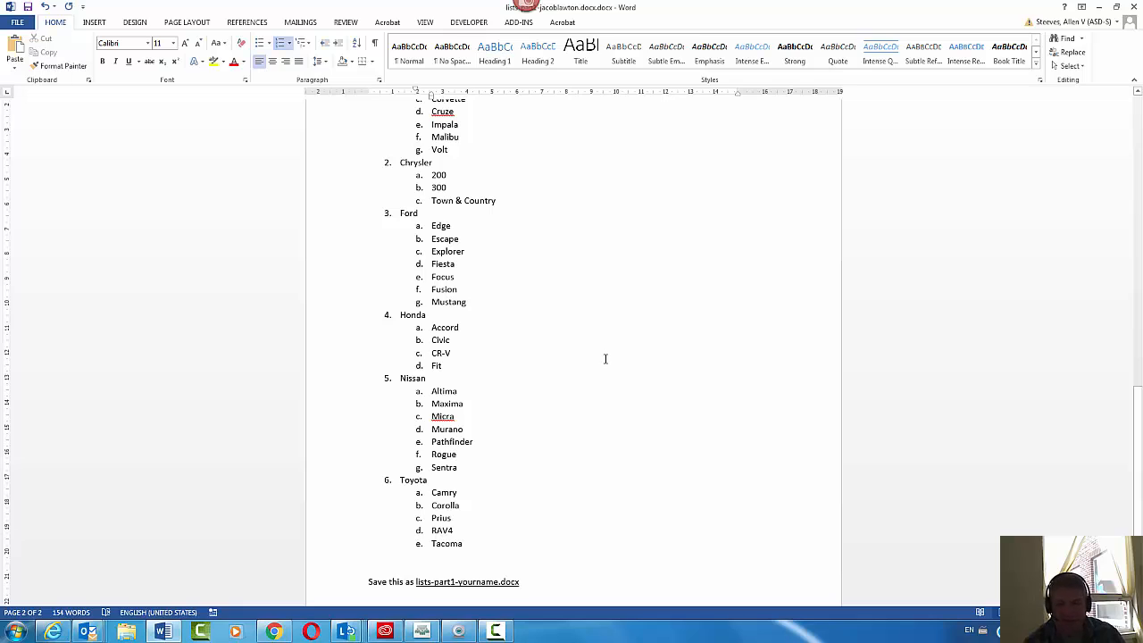